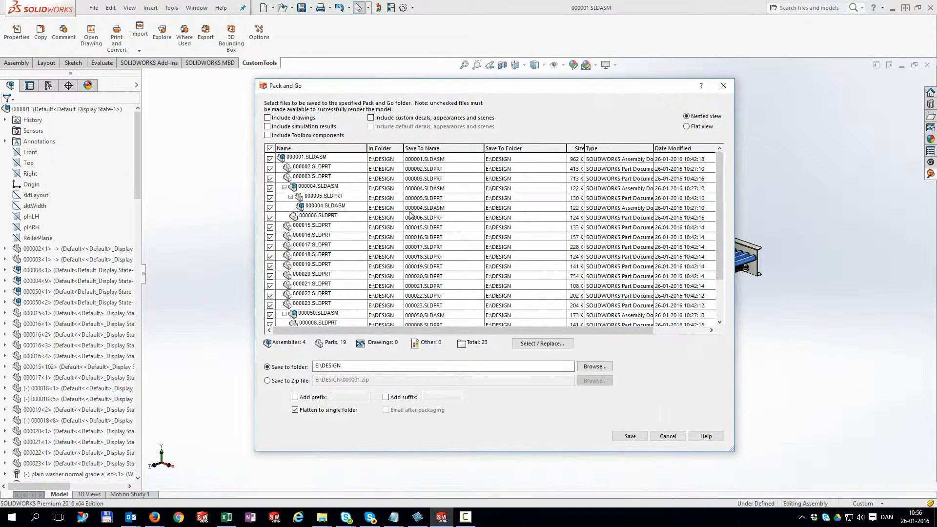
Step: Set Pack and Go's DRAFT_ prefix and E:\DESIGN\demo folder, then close it without saving
left_click(267, 118)
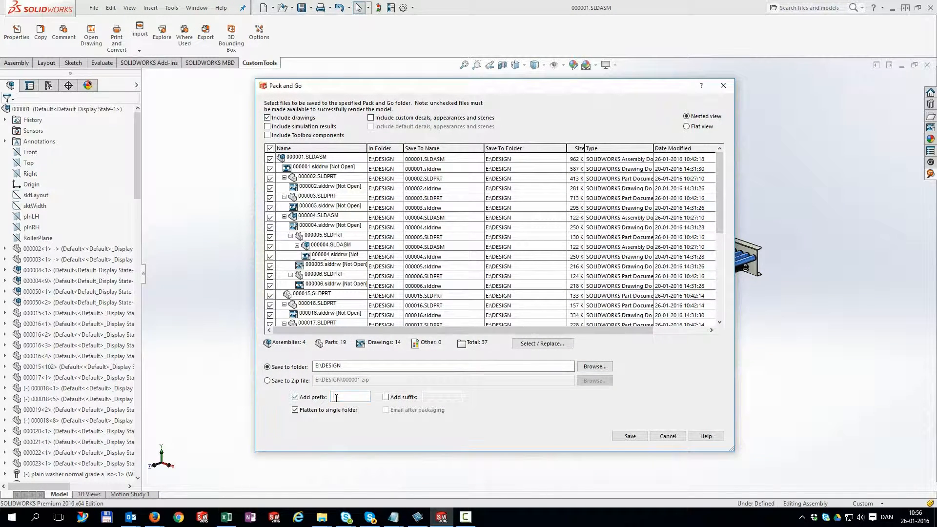
type("DRAFT_")
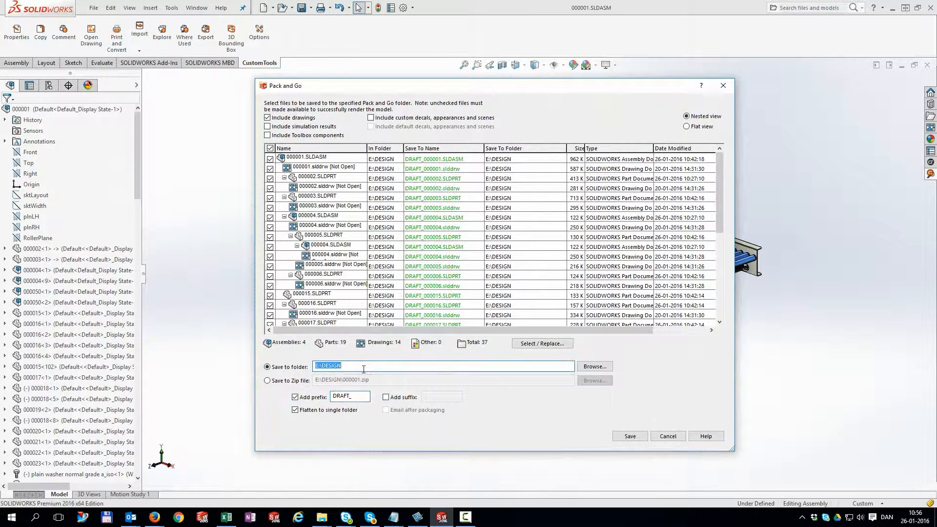
type("\\de")
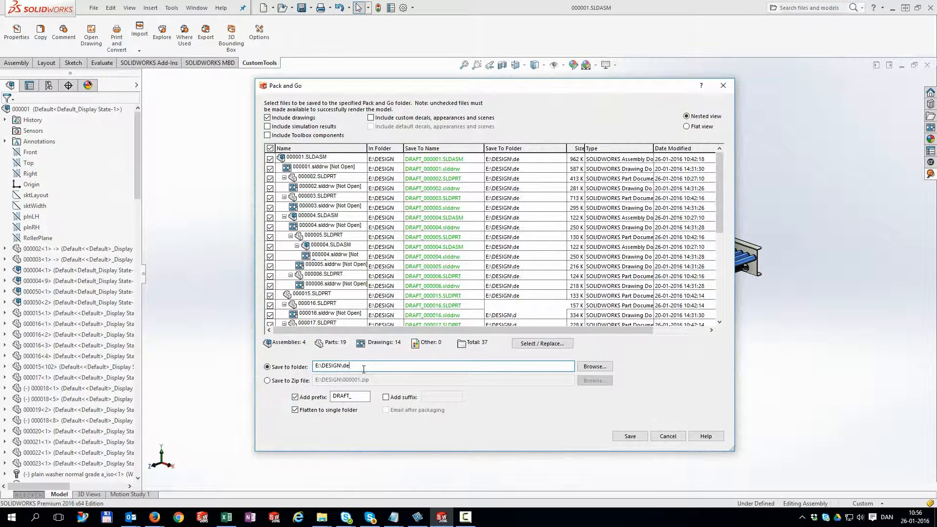
type("mo")
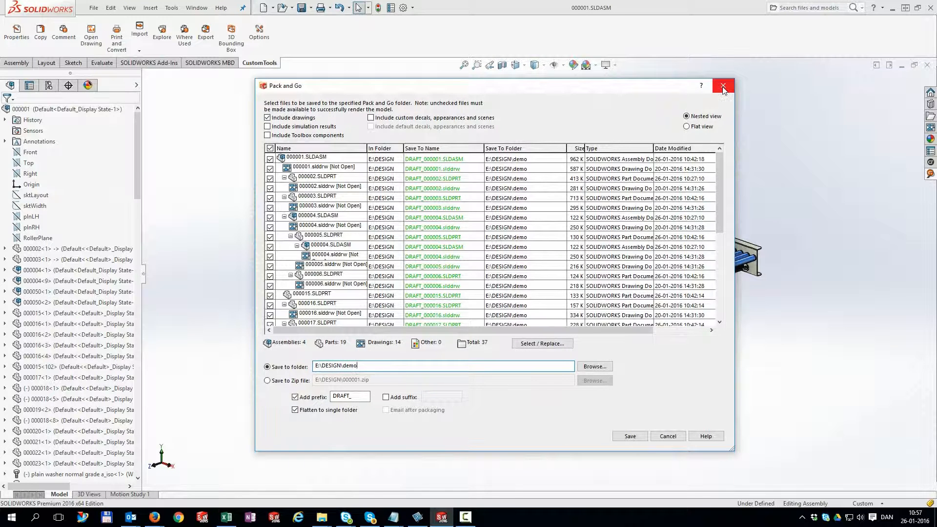
left_click(723, 86)
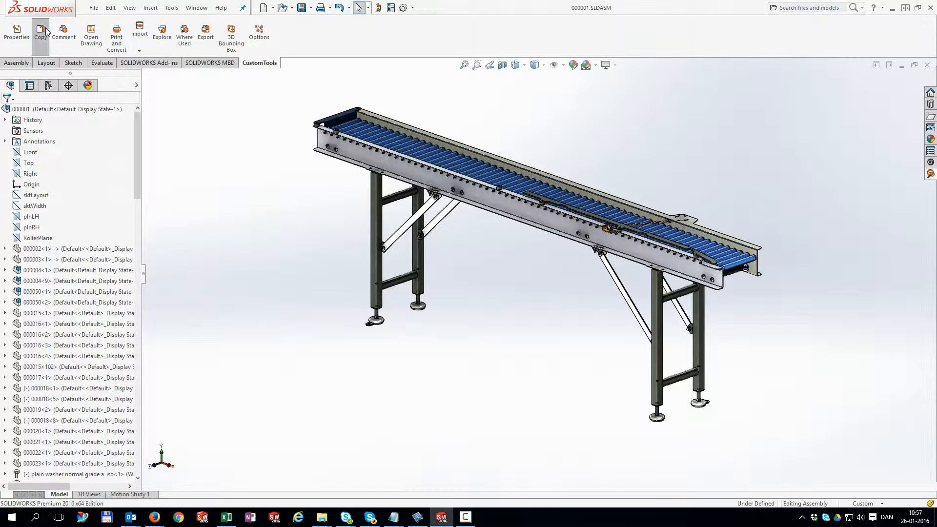
Step: Start a CustomTools copy of the conveyor under project 123457: CustomTools
left_click(41, 33)
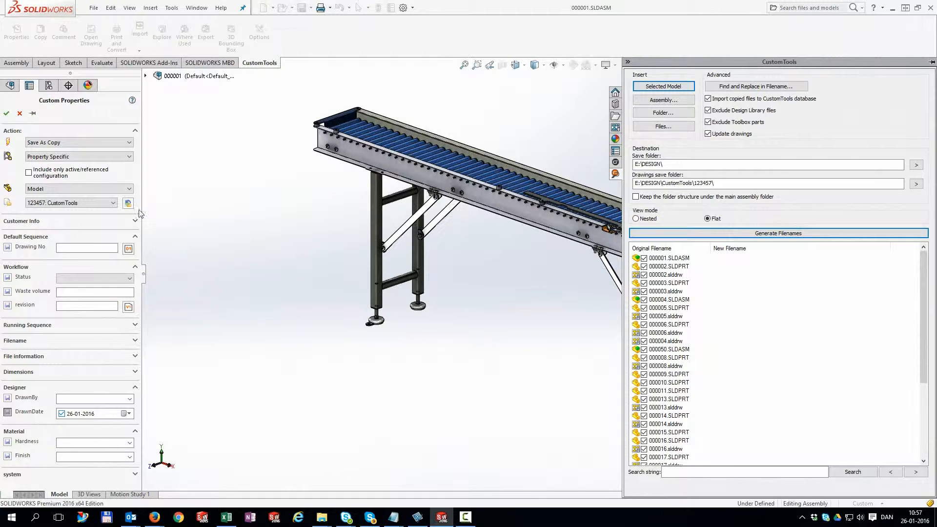
left_click(127, 203)
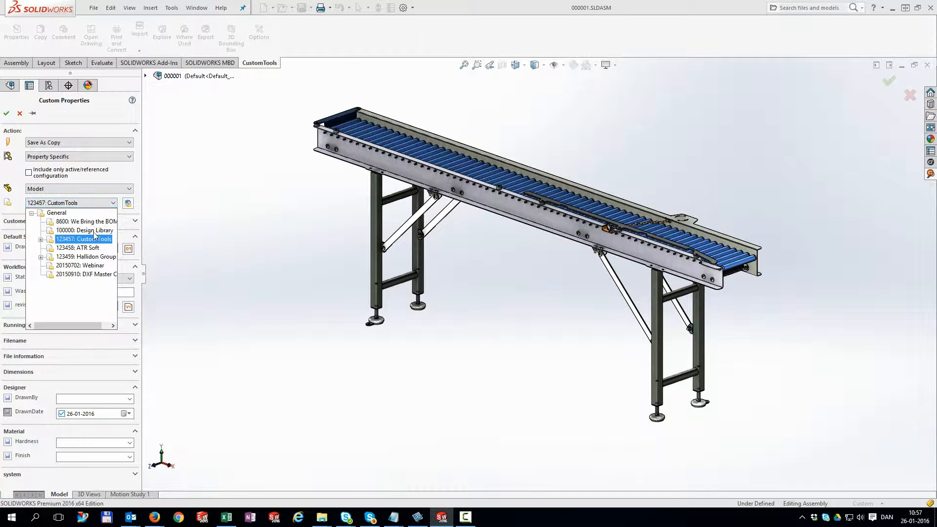
left_click(86, 257)
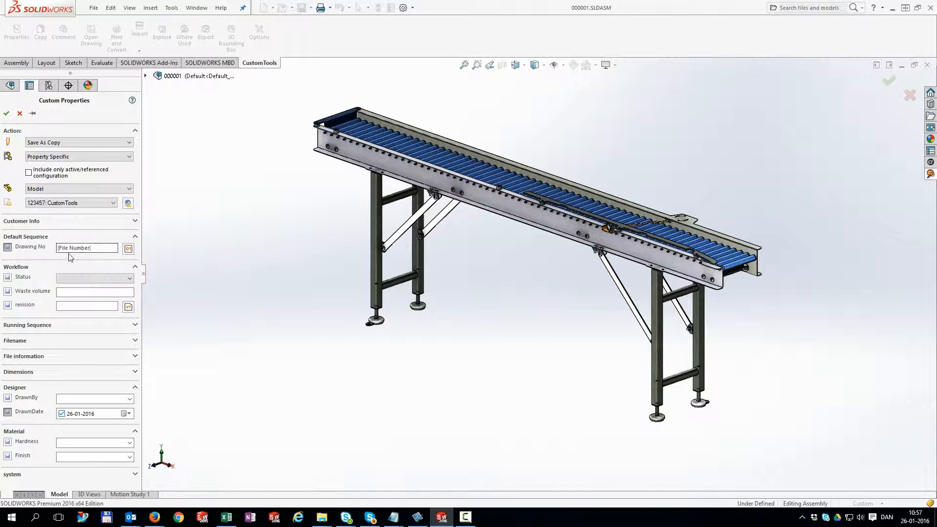
Step: Set Drawing No to the In Process sequence and Status to Ongoing
left_click(128, 248)
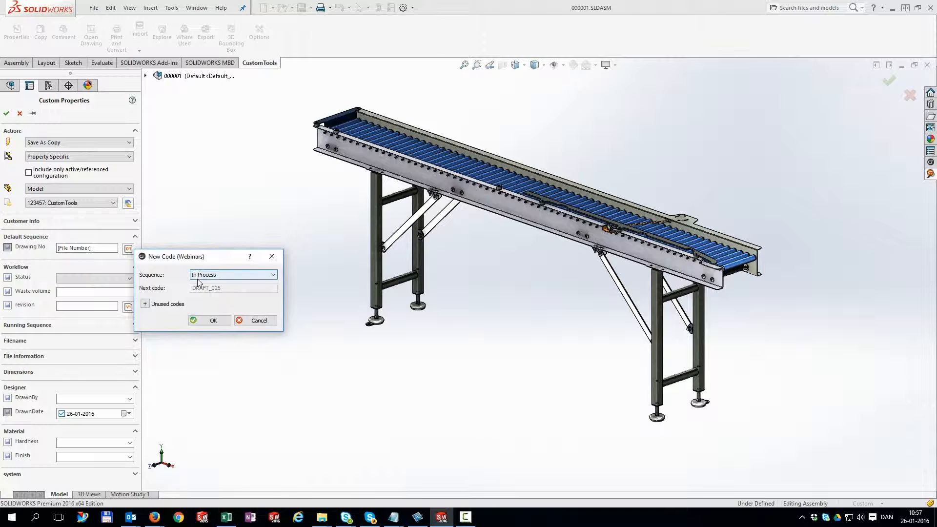
left_click(210, 320)
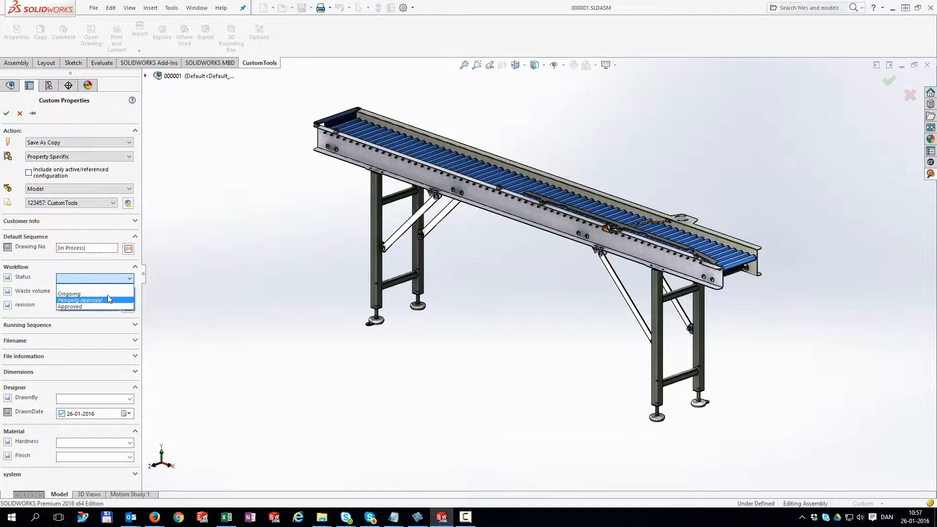
left_click(69, 293)
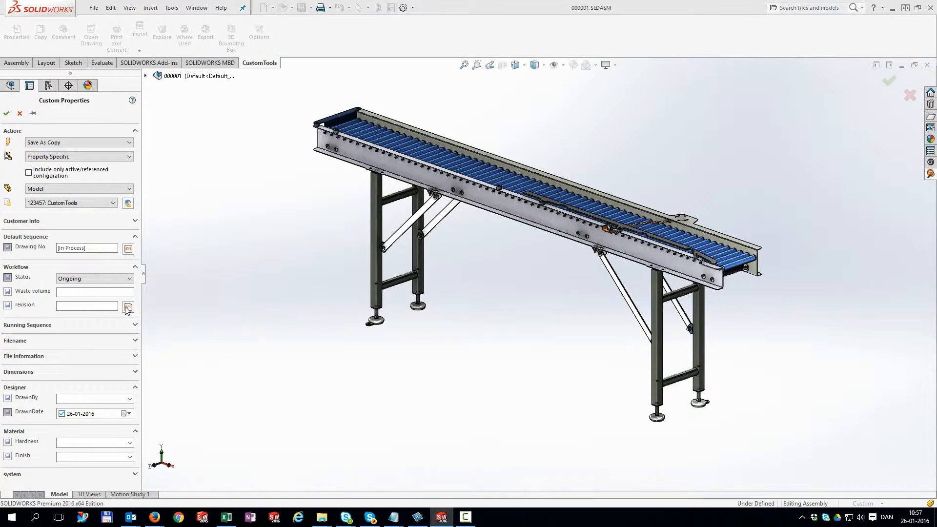
left_click(128, 307)
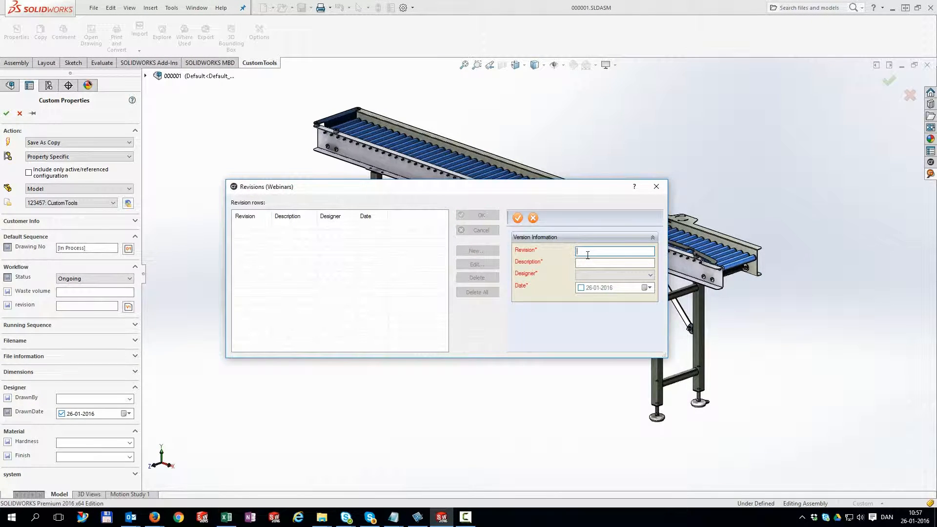
Step: Add a revision row 00 with description DRAFT and confirm the revision list
type("00")
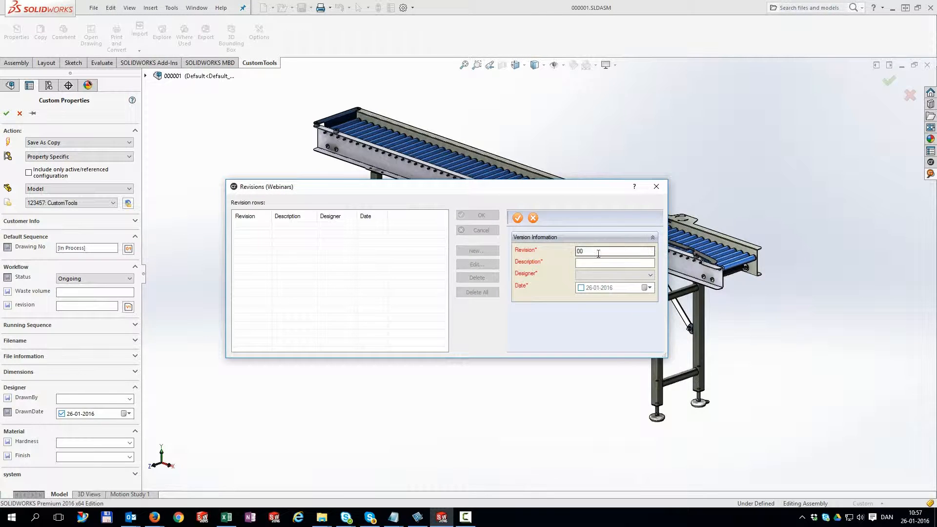
type("DRAFT")
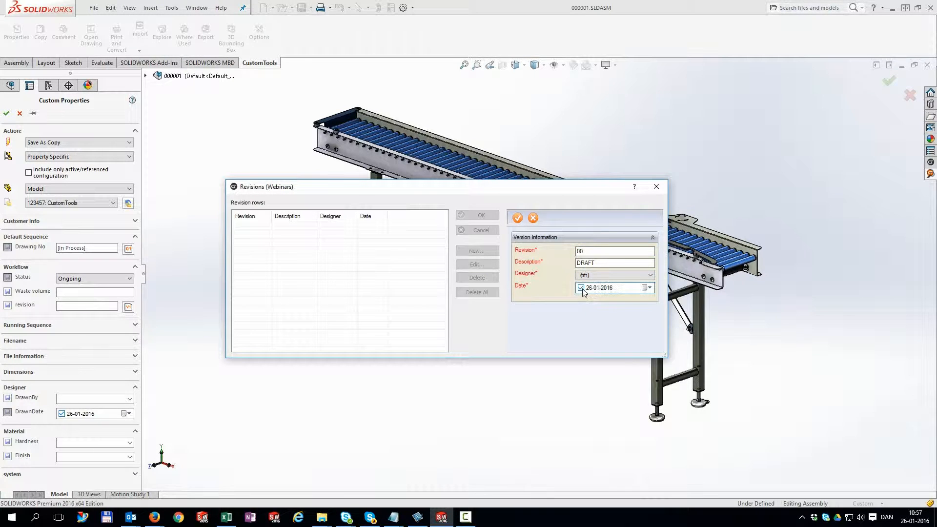
left_click(517, 217)
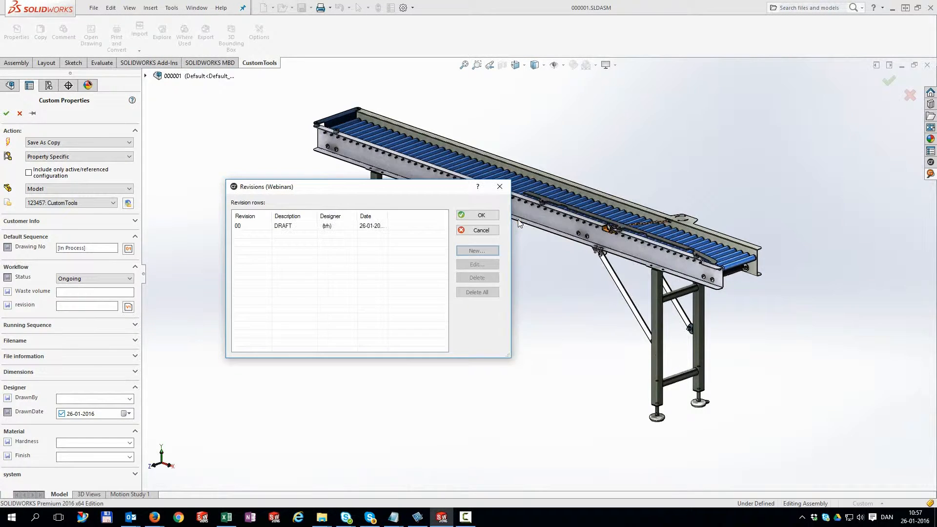
left_click(477, 215)
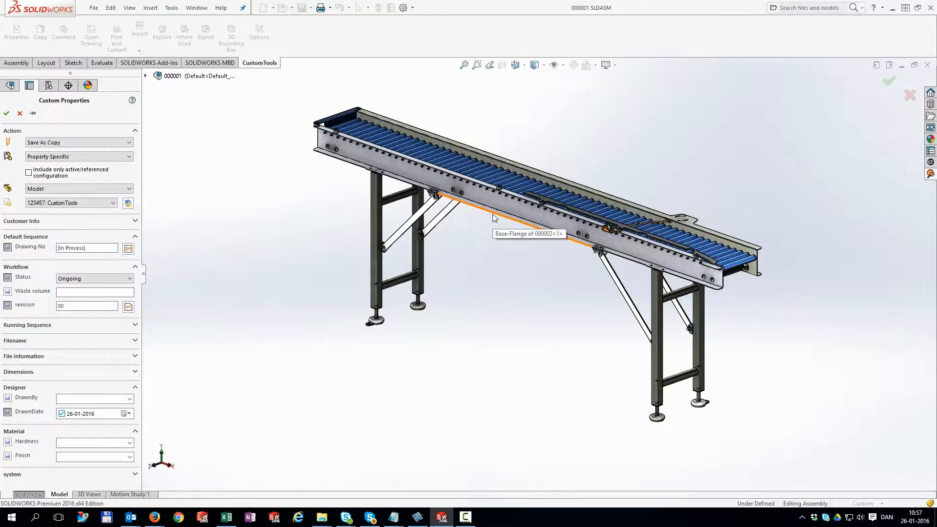
mouse_move(930, 174)
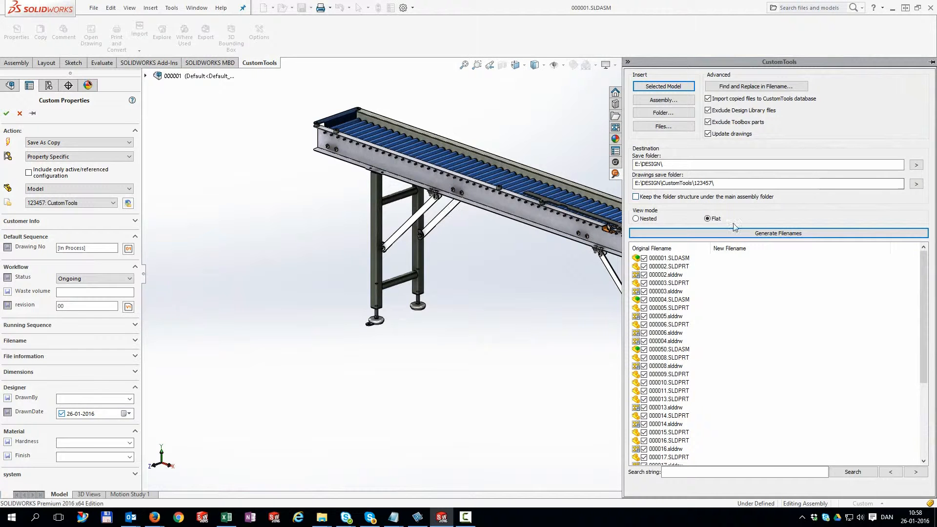
Step: Generate new filenames such as DRAFT_032 and review the Advanced options
left_click(778, 234)
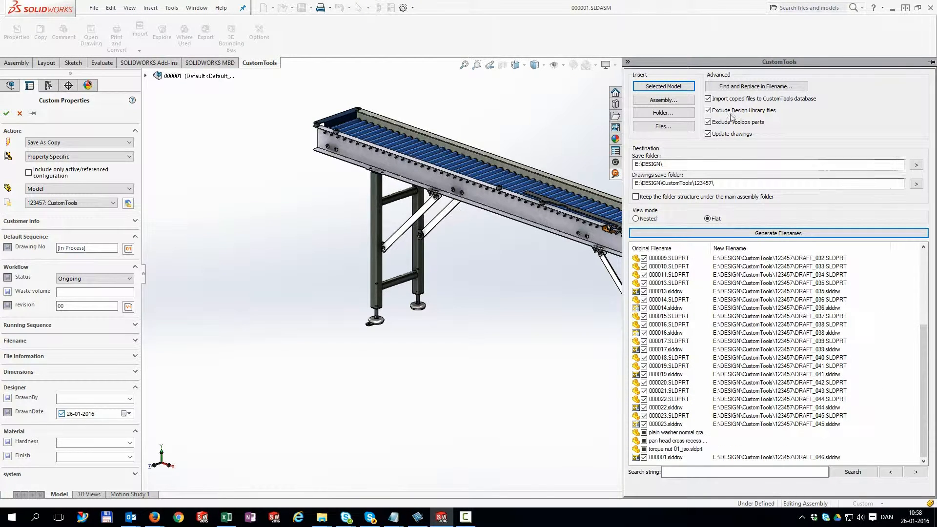
left_click(709, 133)
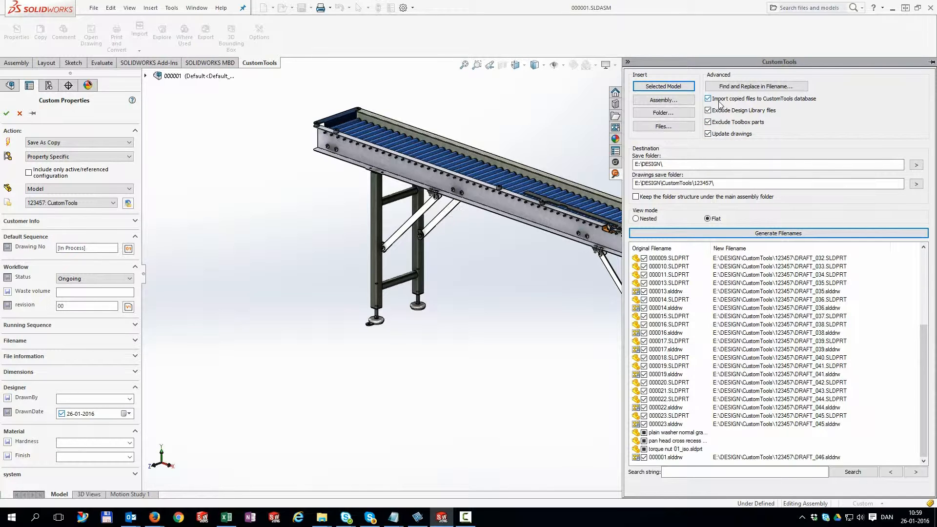
left_click(756, 86)
type("D")
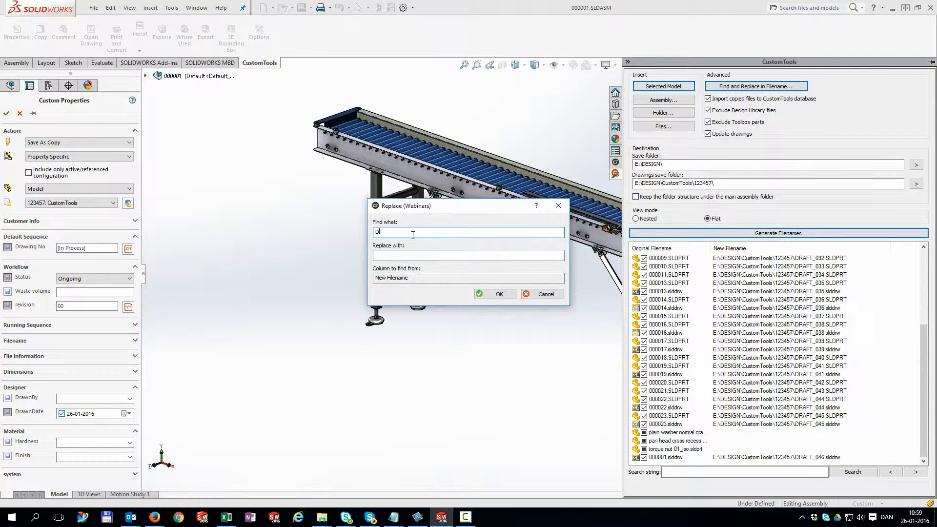
Step: Replace DRAFT with COPY in the new filenames, giving names like COPY_032
type("COPY")
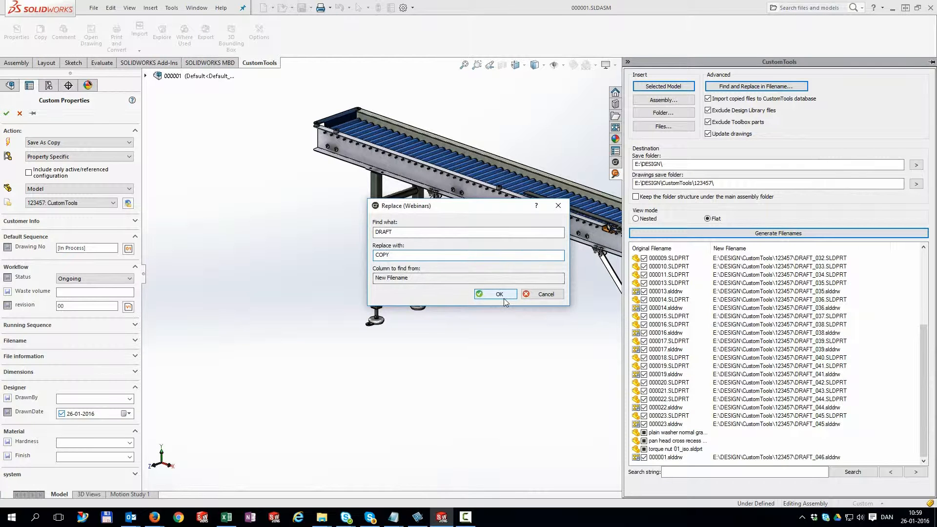
left_click(495, 293)
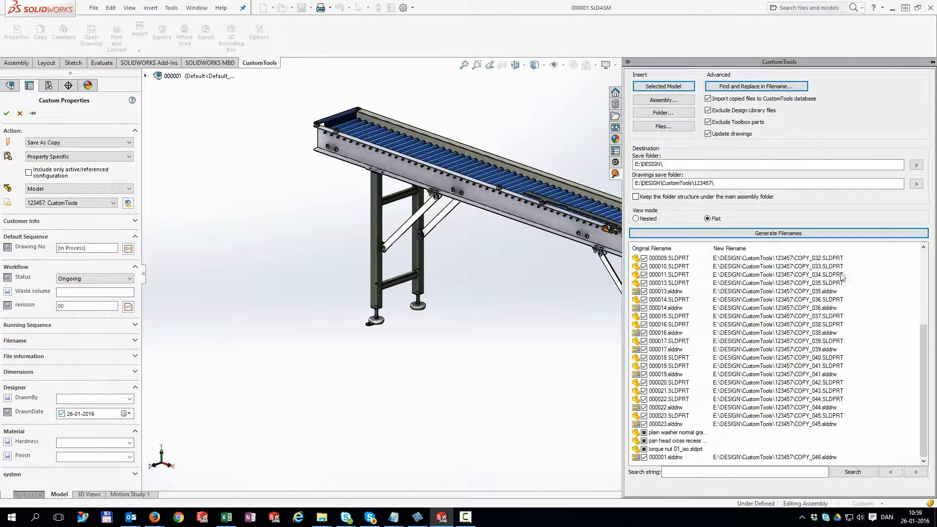
mouse_move(652, 328)
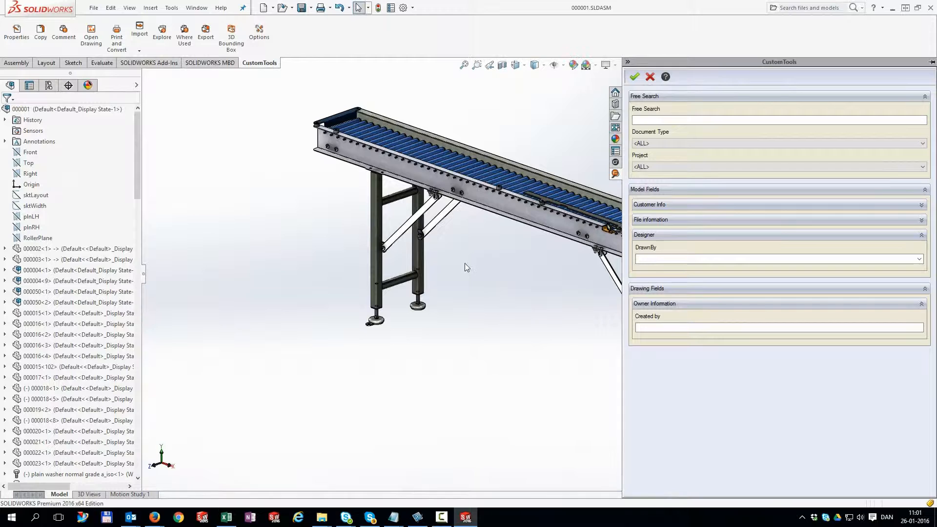
Step: Open a new document window from the Window menu
left_click(197, 8)
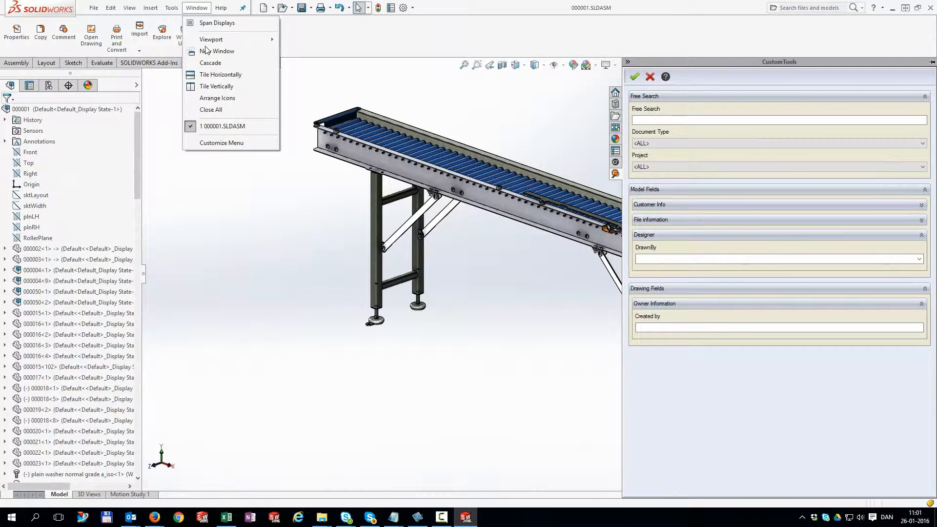
left_click(210, 109)
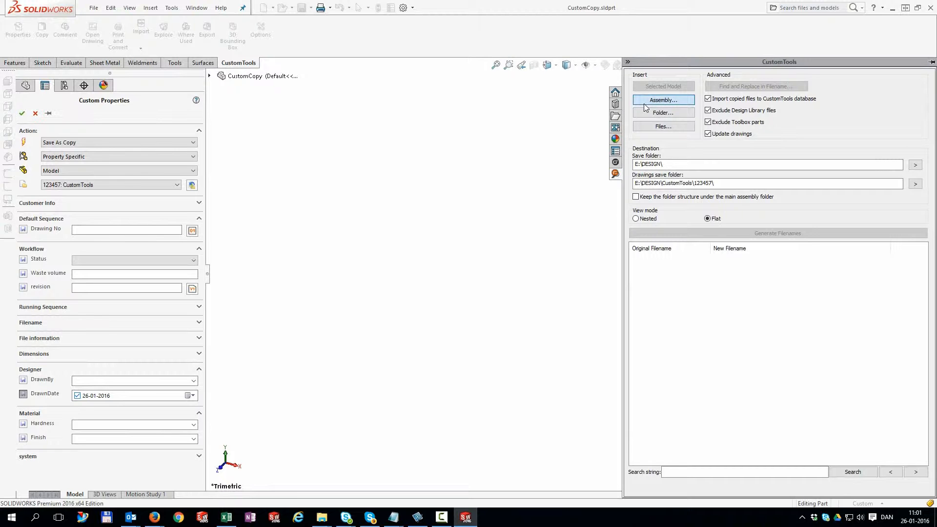
Step: Add assembly 3.36 with part 2.156 and its drawing, then browse Desktop files
left_click(663, 100)
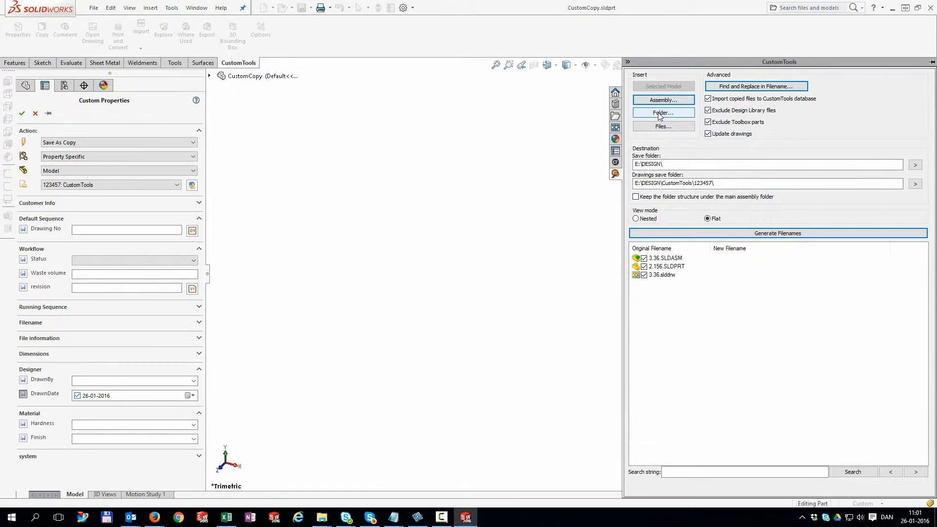
left_click(662, 113)
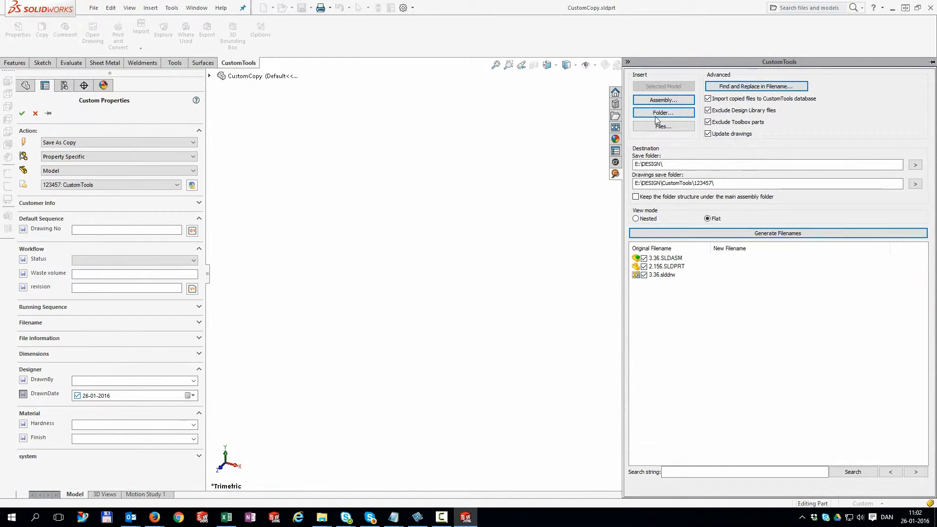
left_click(663, 126)
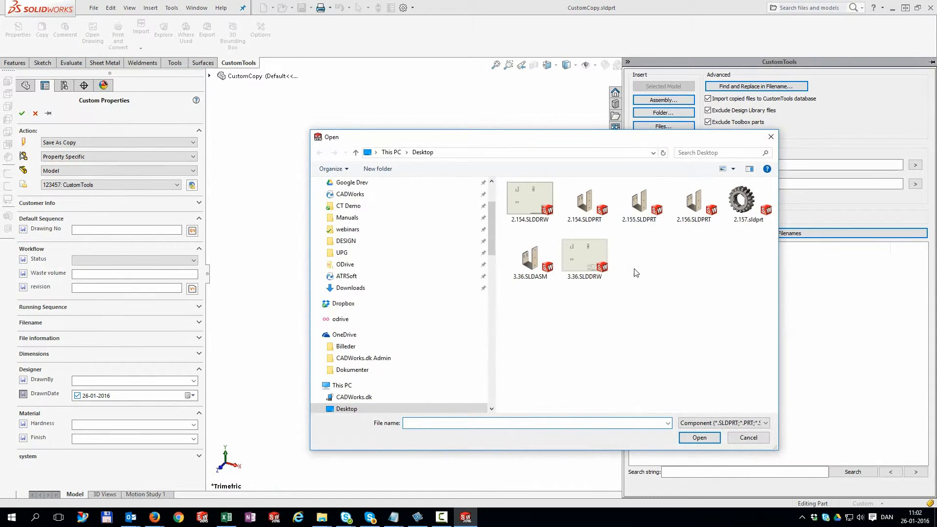